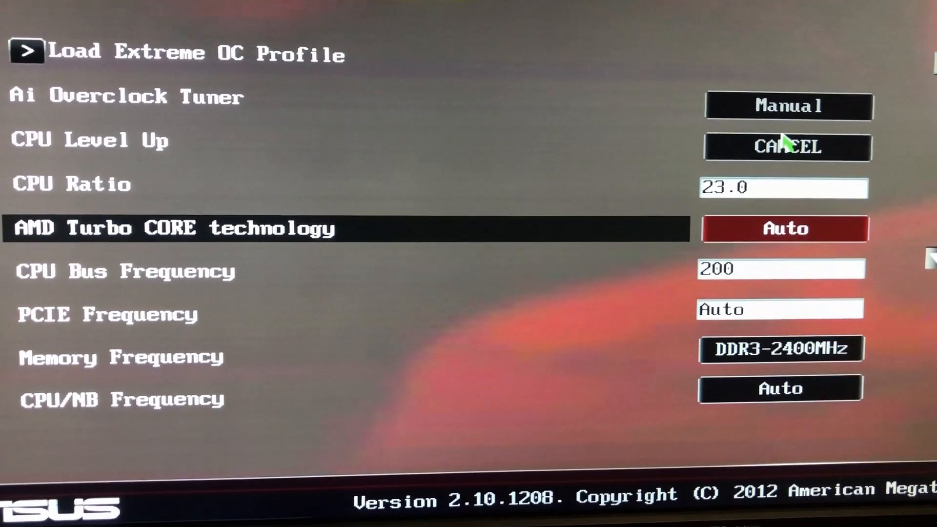
# Step: Review the Primary Timings values in DRAM Timing Control down to the power control entries
pyautogui.press('Down')
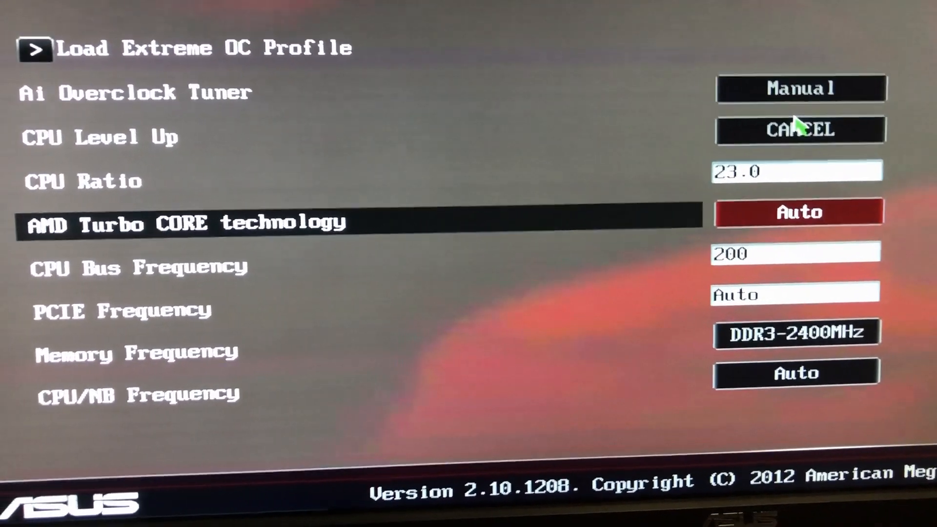
pyautogui.click(797, 212)
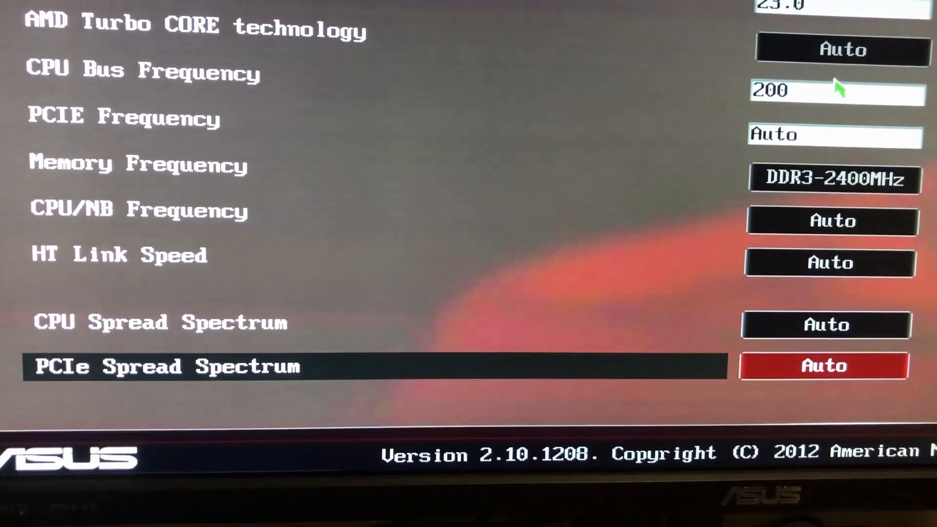
pyautogui.scroll(-3)
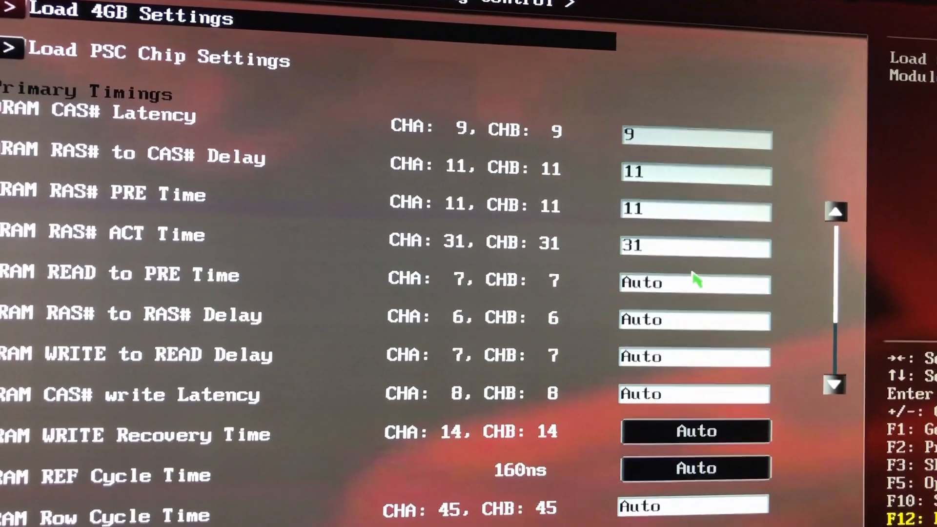
pyautogui.scroll(-3)
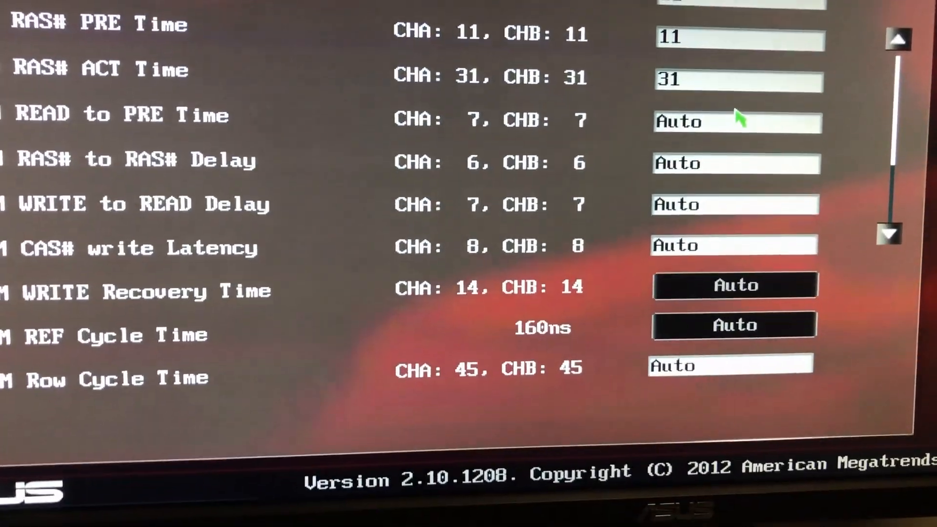
pyautogui.scroll(-3)
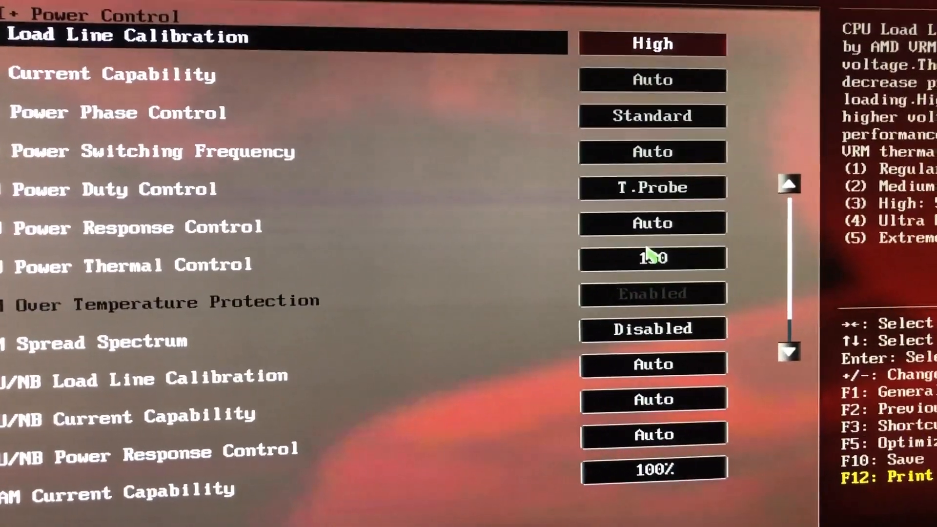
# Step: Review DIGI+ Power Control from CPU Load Line Calibration through CPU Current Capability to Power Switching Frequency
pyautogui.click(652, 44)
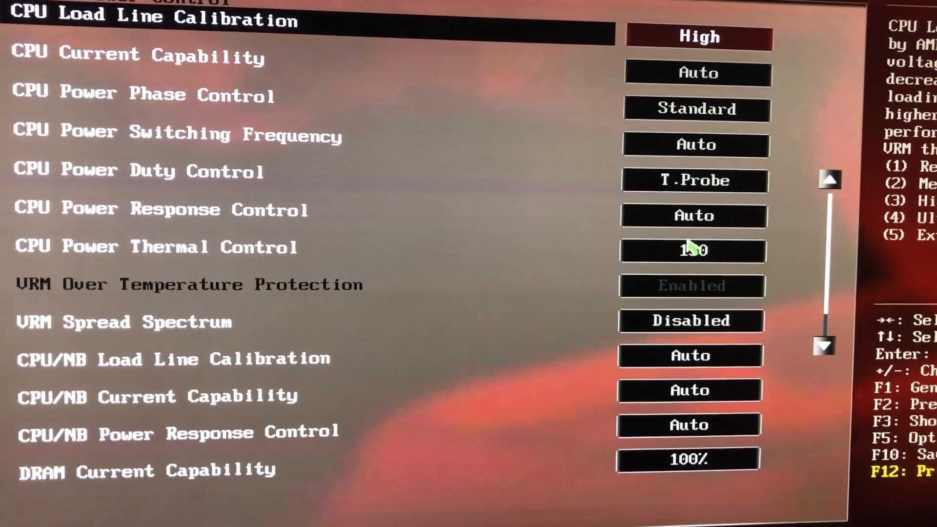
pyautogui.press('down')
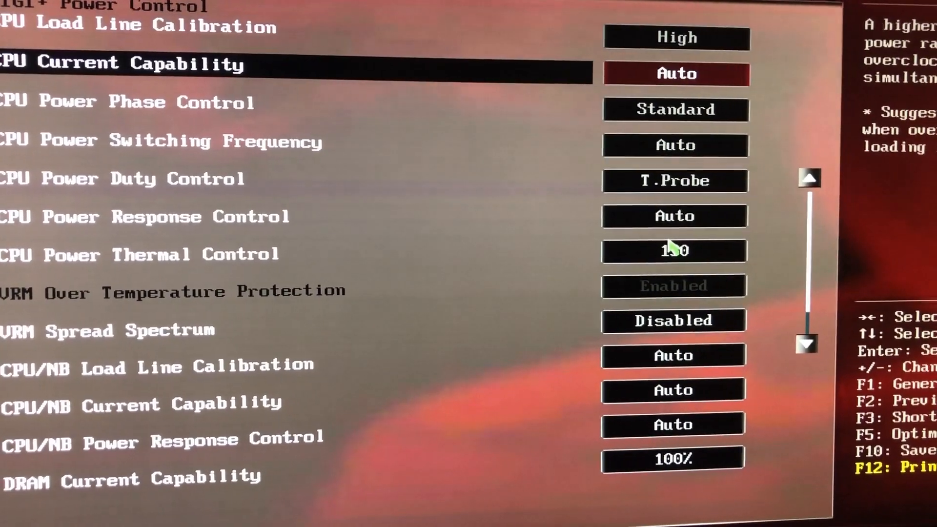
pyautogui.click(675, 73)
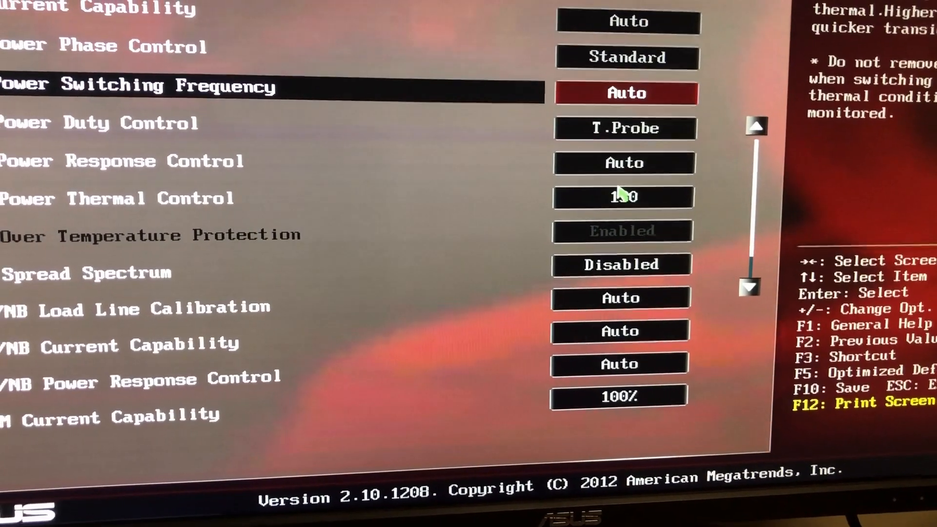
pyautogui.press('Down')
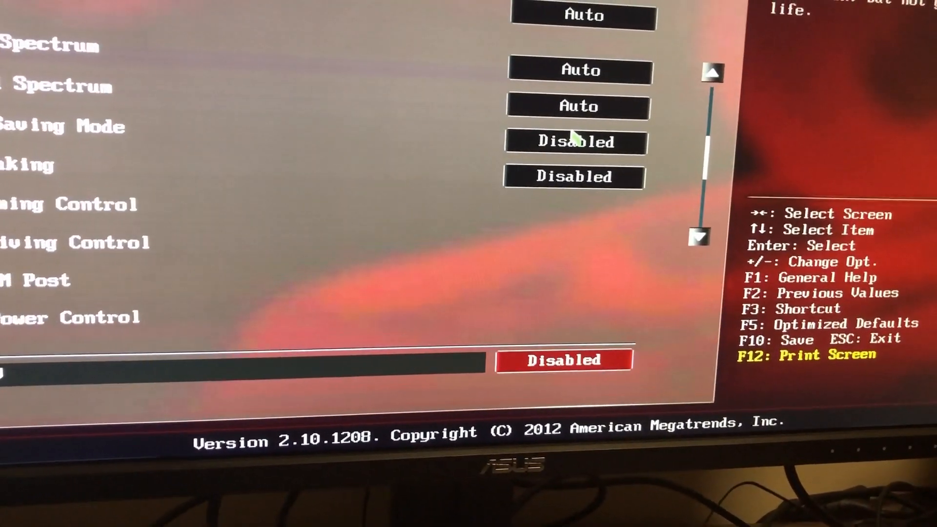
pyautogui.scroll(-3)
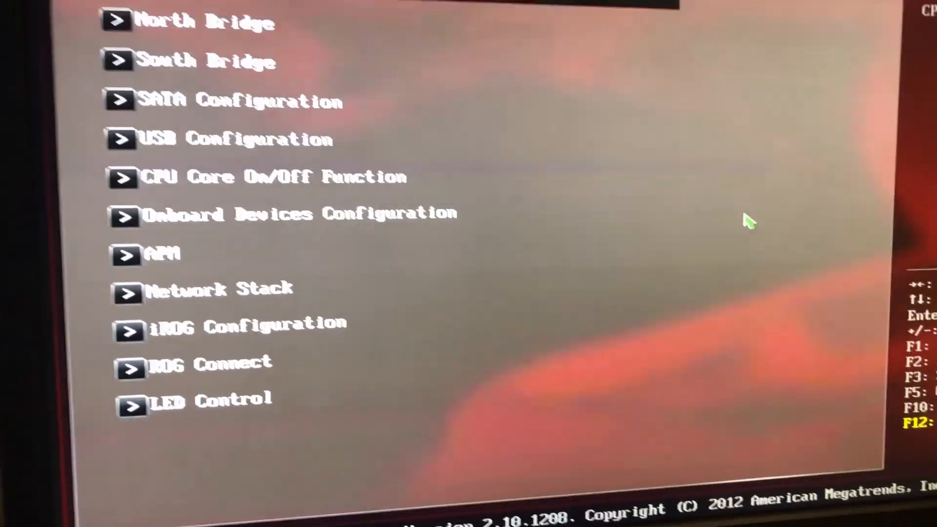
# Step: Check SATA drives (Kingston 60GB, WDC 320GB) and USB configuration, then return to the Advanced list
pyautogui.click(202, 22)
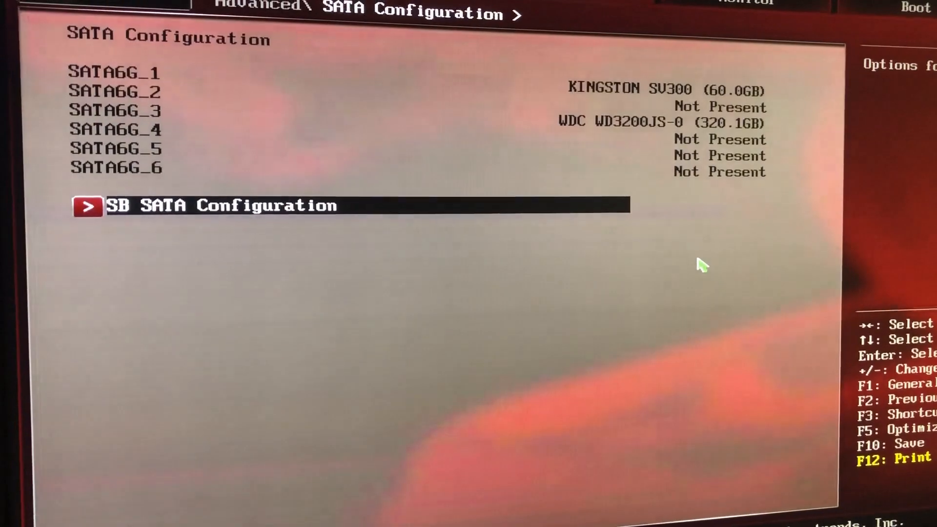
pyautogui.click(220, 206)
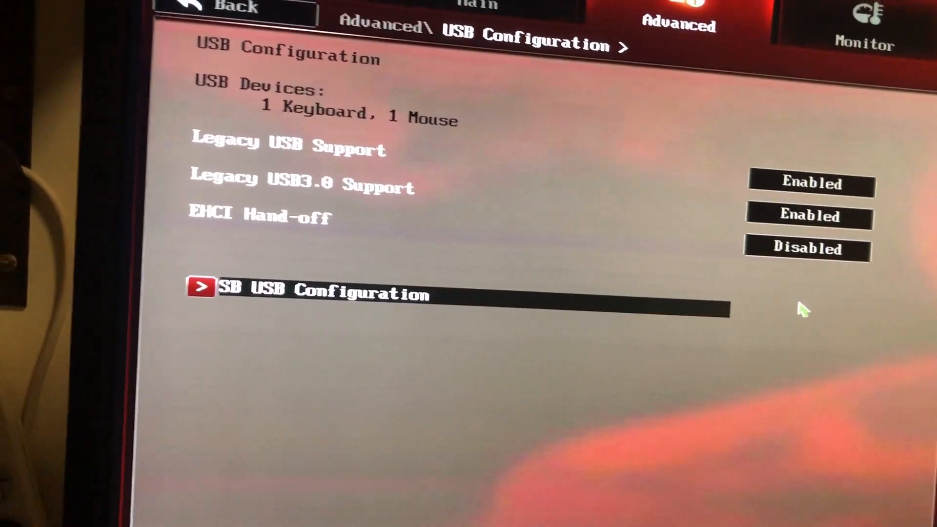
pyautogui.click(323, 293)
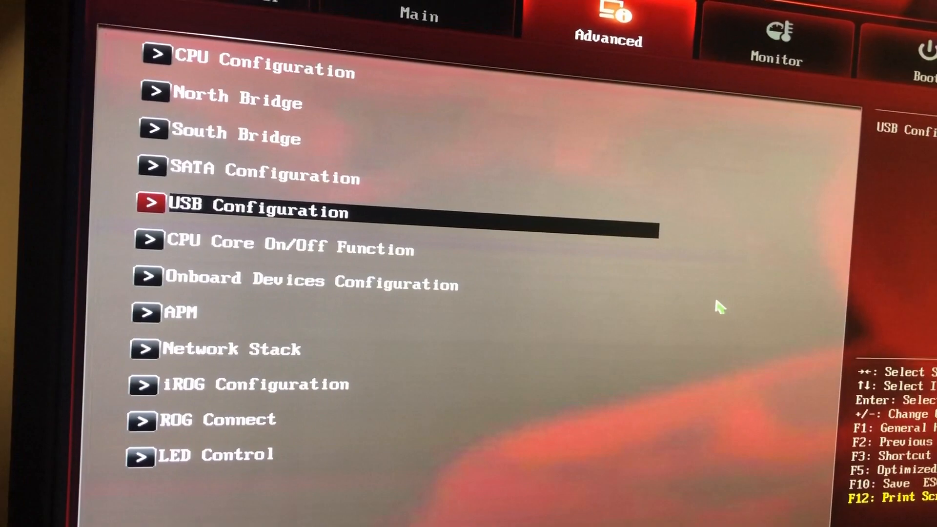
pyautogui.press('up')
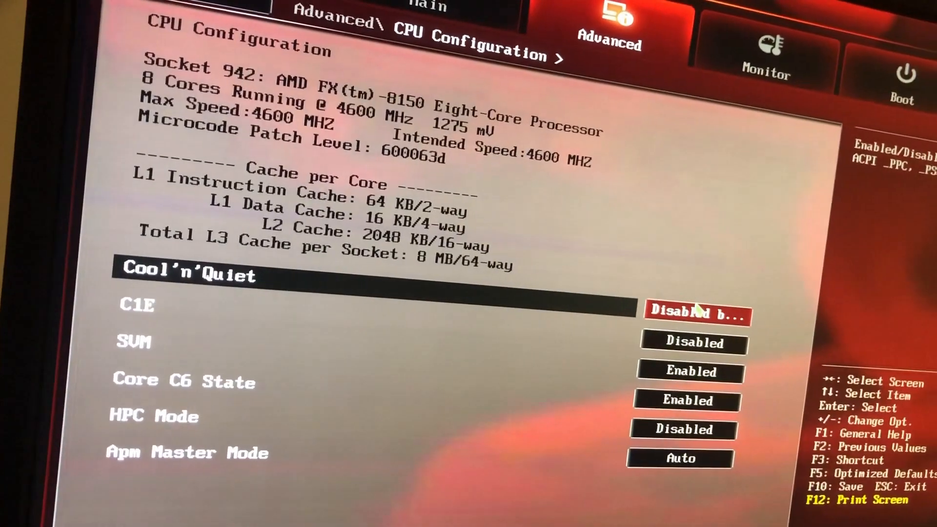
pyautogui.press('down')
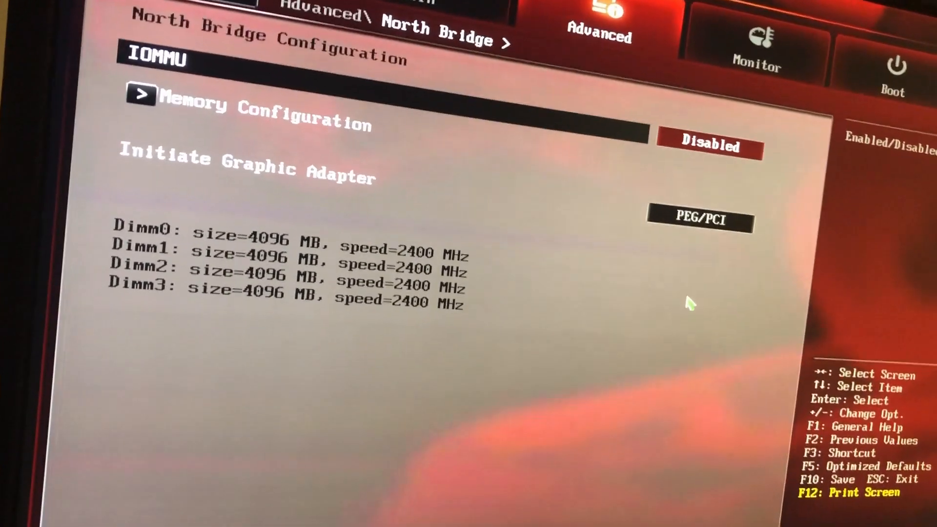
pyautogui.click(257, 107)
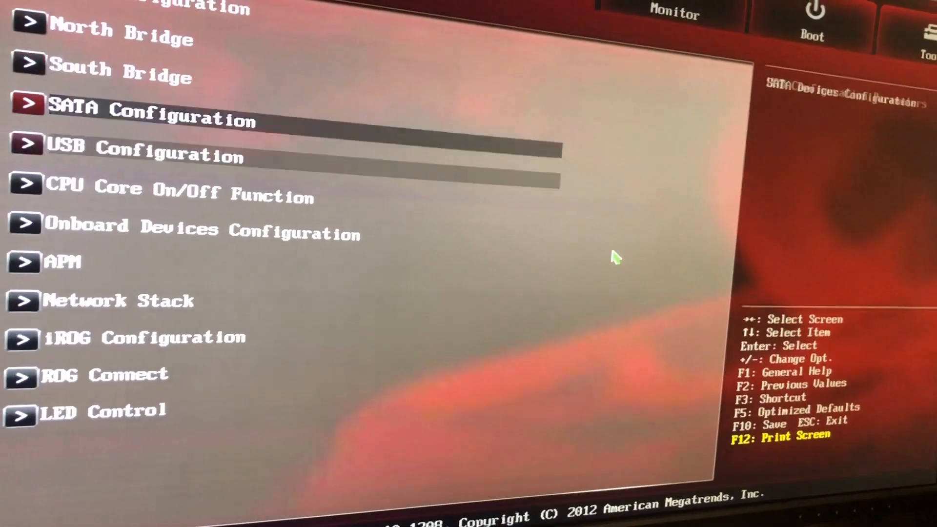
pyautogui.click(158, 148)
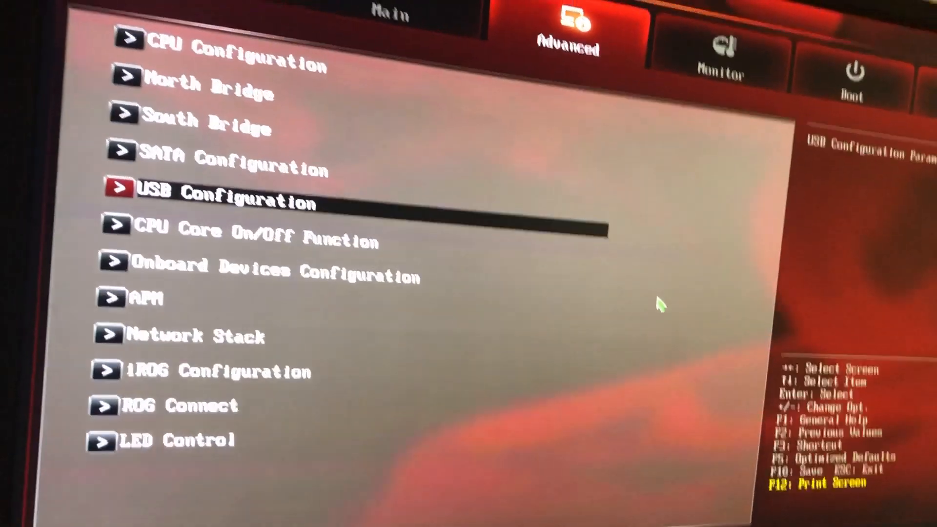
pyautogui.click(254, 232)
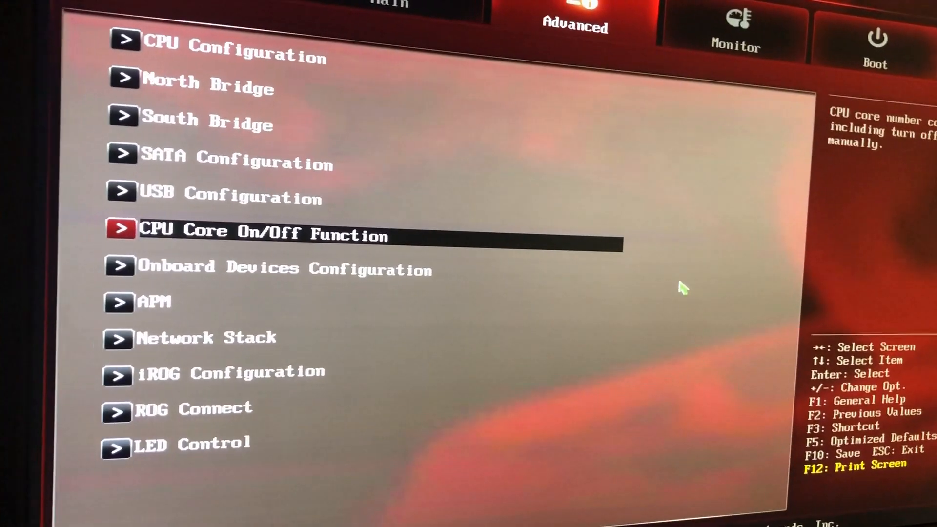
pyautogui.click(284, 268)
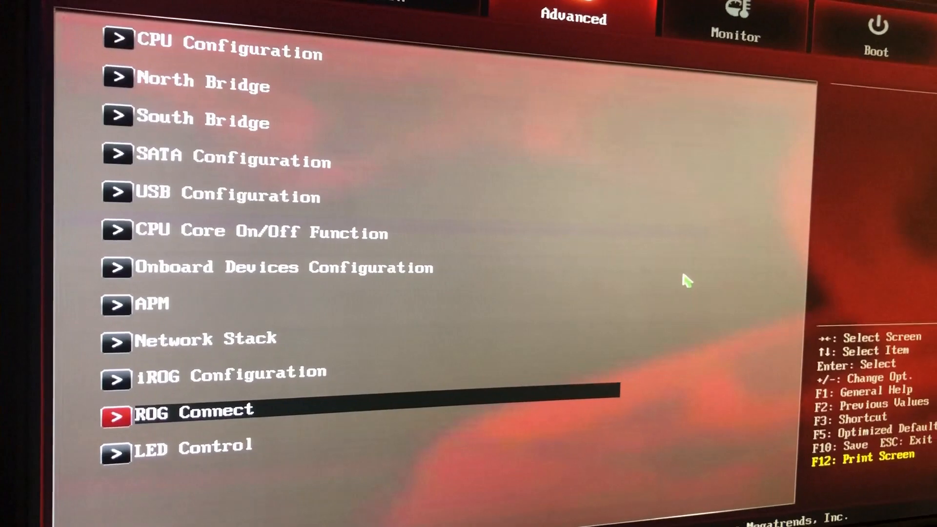
# Step: Move to the Boot tab showing Boot after AC Power Loss set to Normal Boot
pyautogui.press('Down')
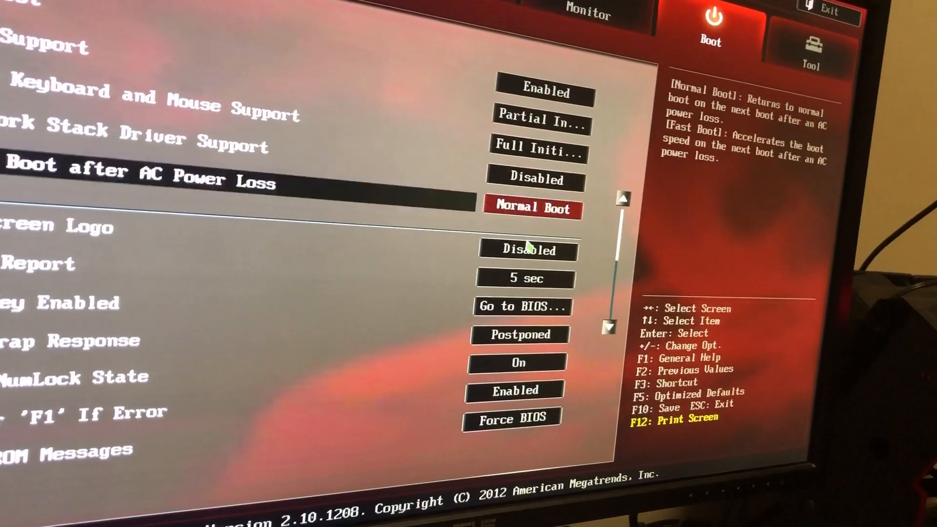
# Step: Step past Full Screen Logo and Option ROM Messages into Secure Boot and show OS Type: Windows UEFI mode / Other OS
pyautogui.press('Down')
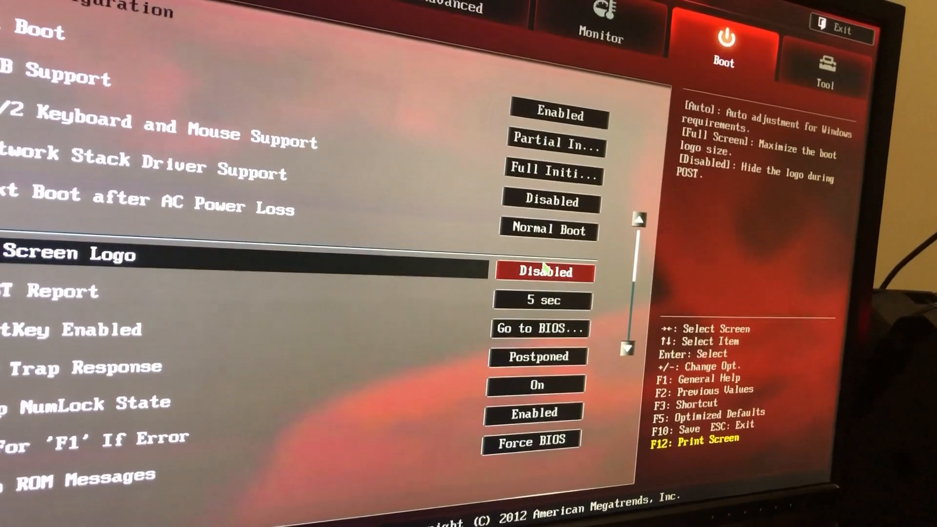
pyautogui.press('Down')
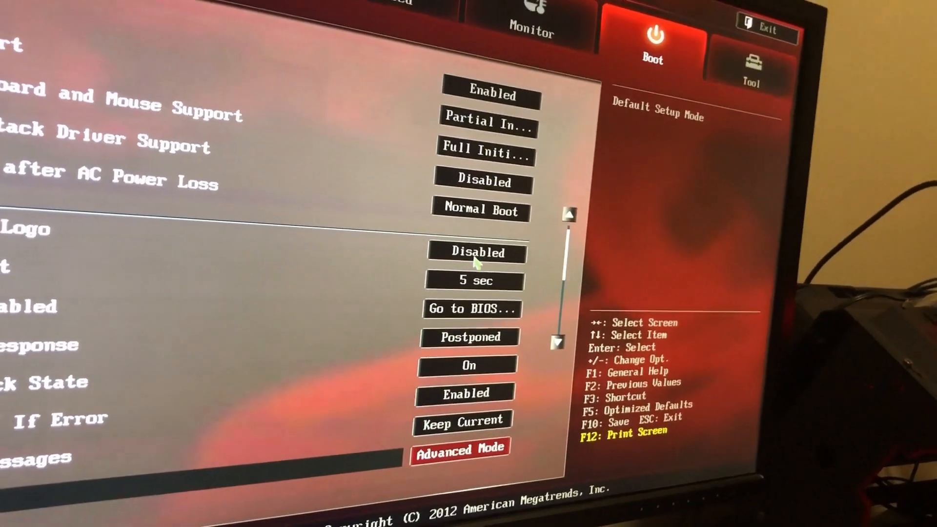
pyautogui.scroll(-3)
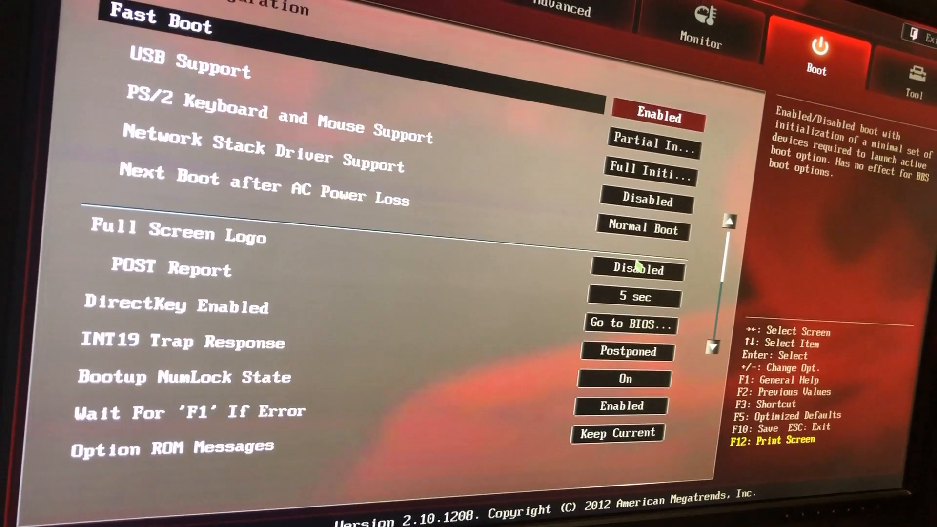
pyautogui.press('Down')
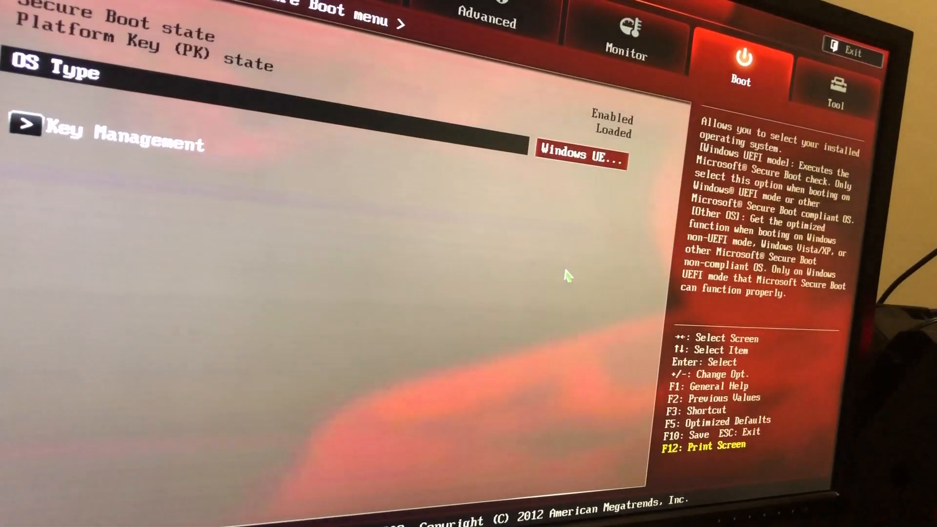
pyautogui.click(578, 158)
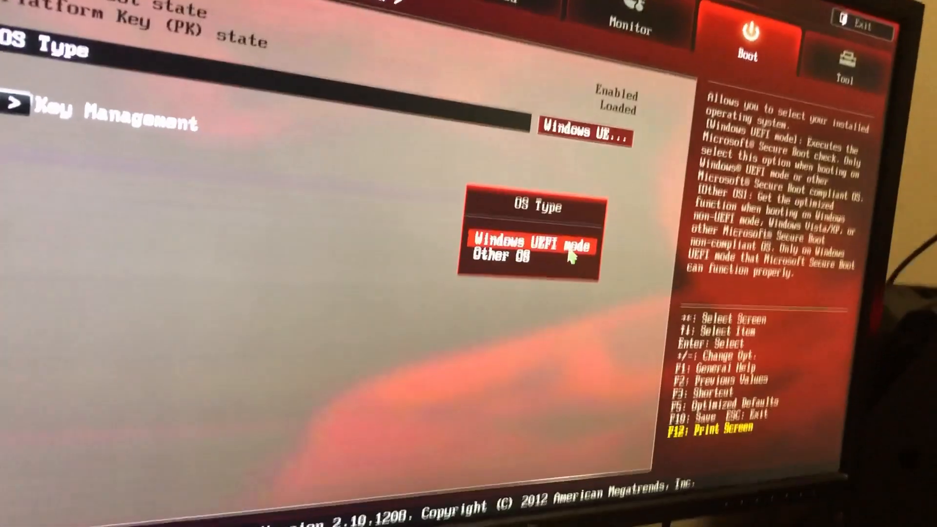